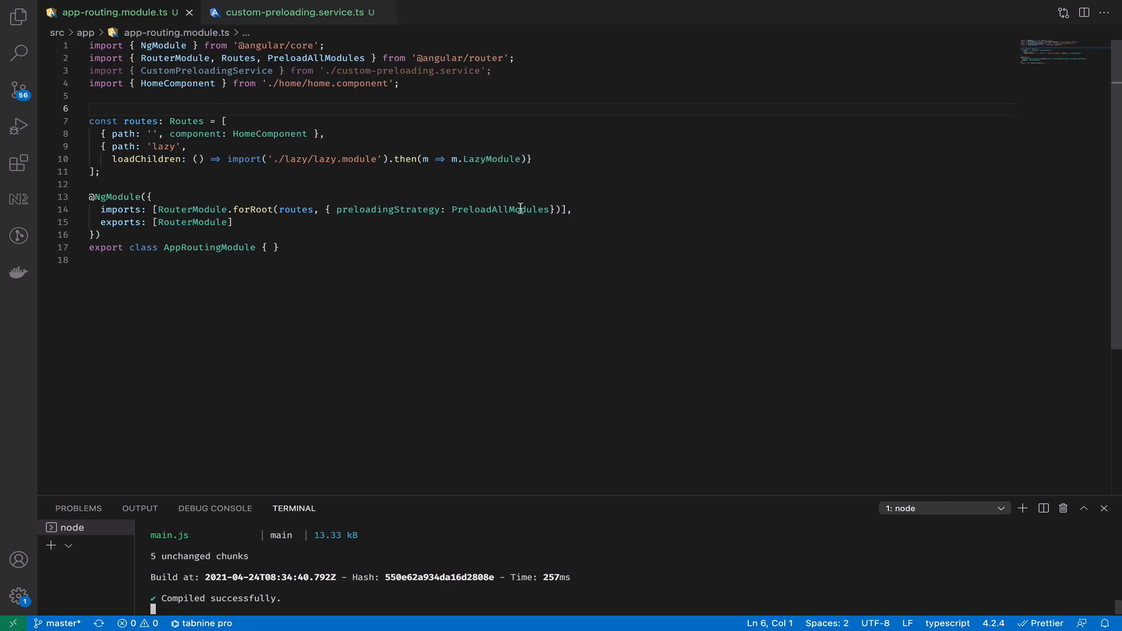
Review the lazy route's import path and select the PreloadAllModules strategy name
drag(108, 159, 522, 159)
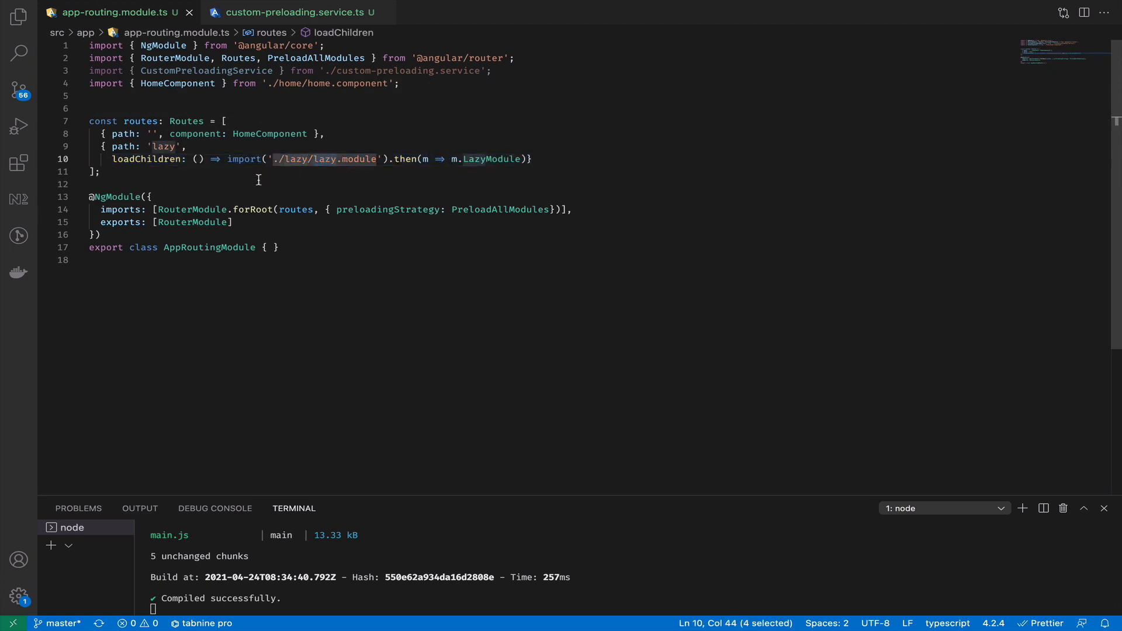
click(170, 184)
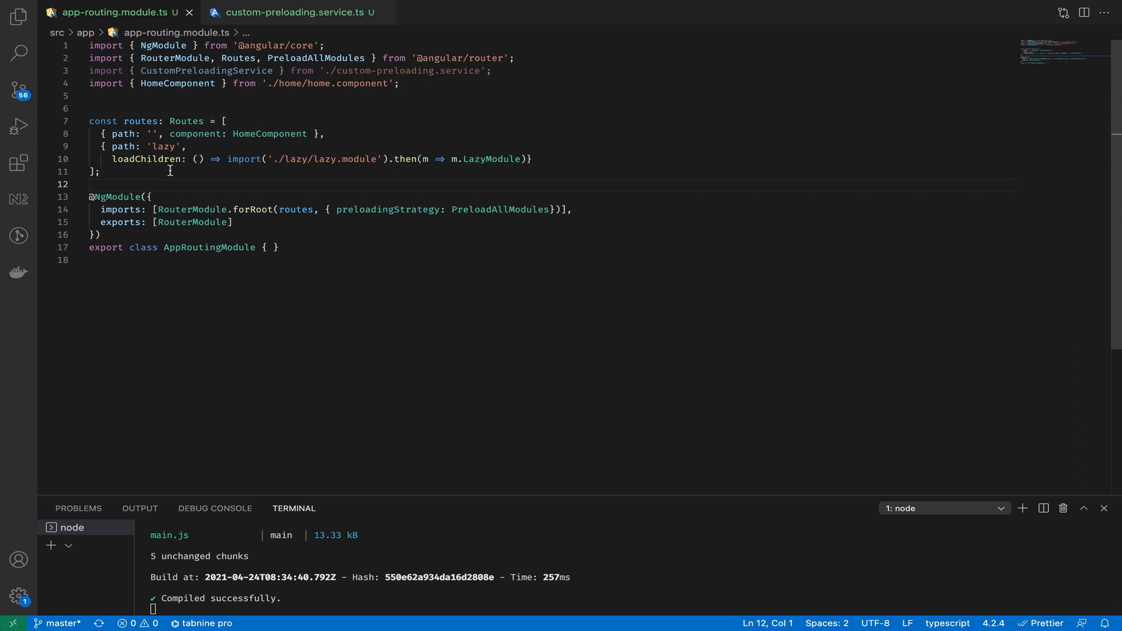
drag(89, 120, 100, 172)
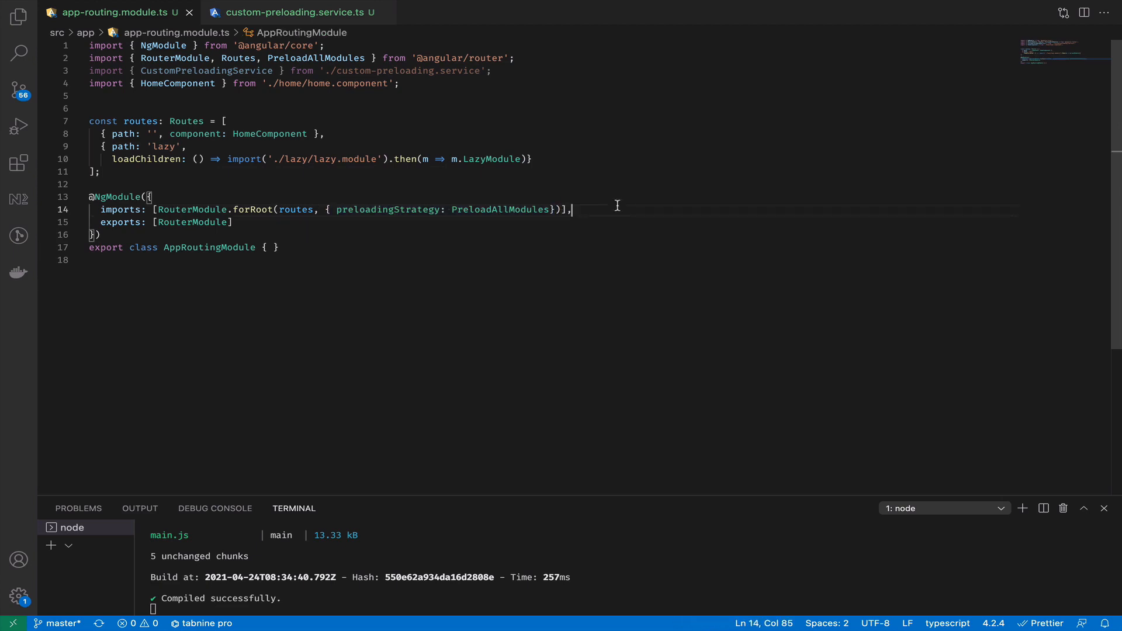
double_click(388, 209)
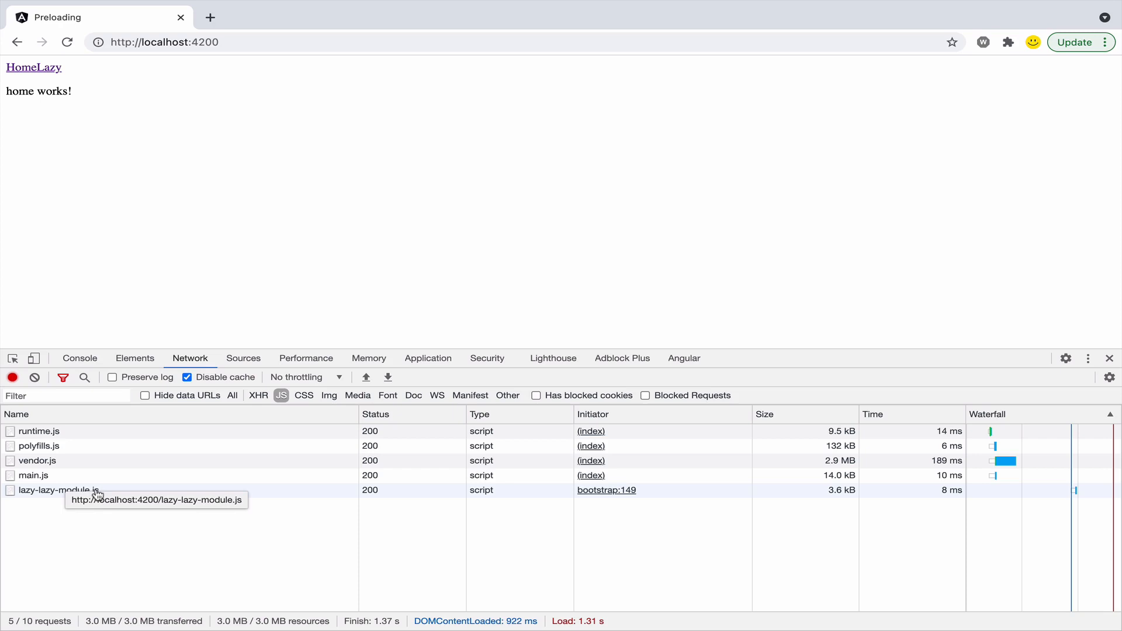
mouse_move(70, 167)
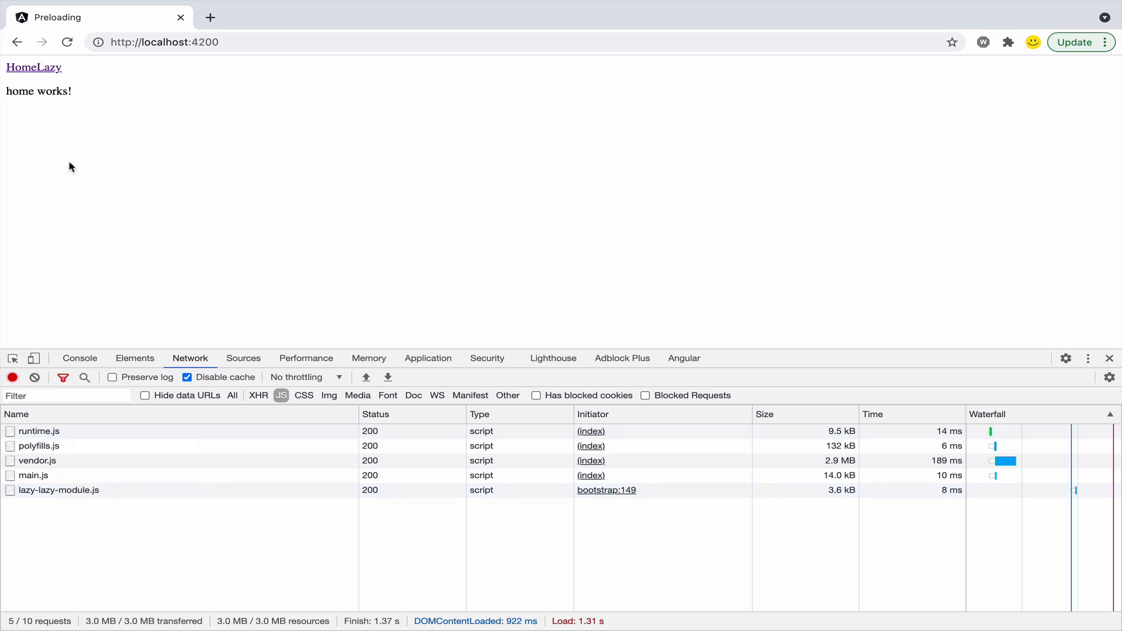
mouse_move(209, 148)
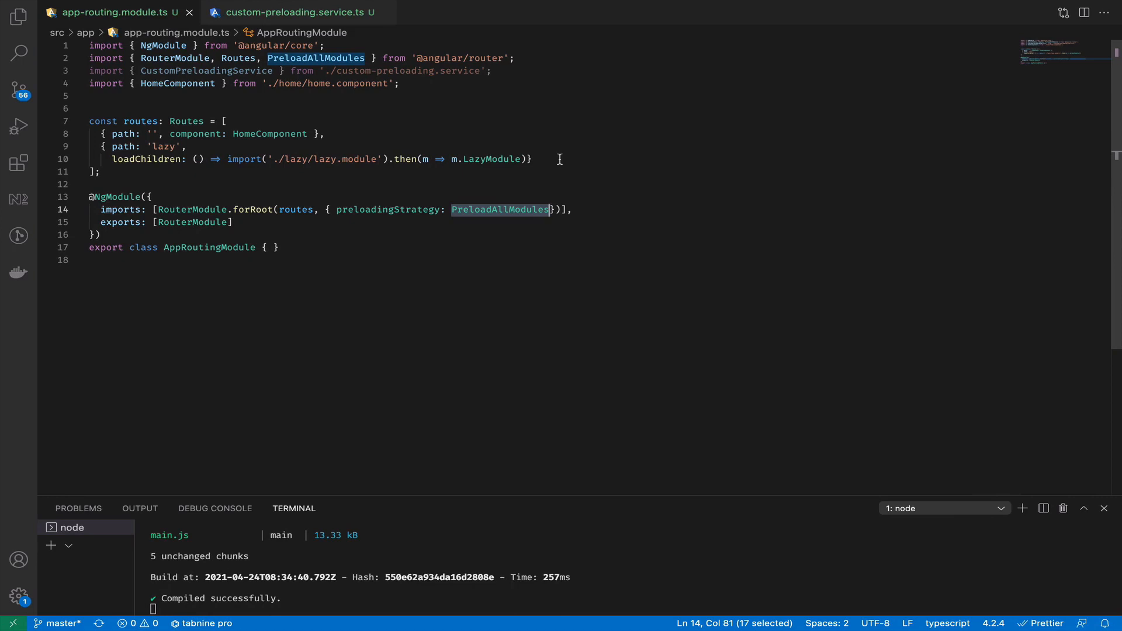
Replace PreloadAllModules with CustomPreloadingService via IntelliSense and jump to its source file
key(Delete)
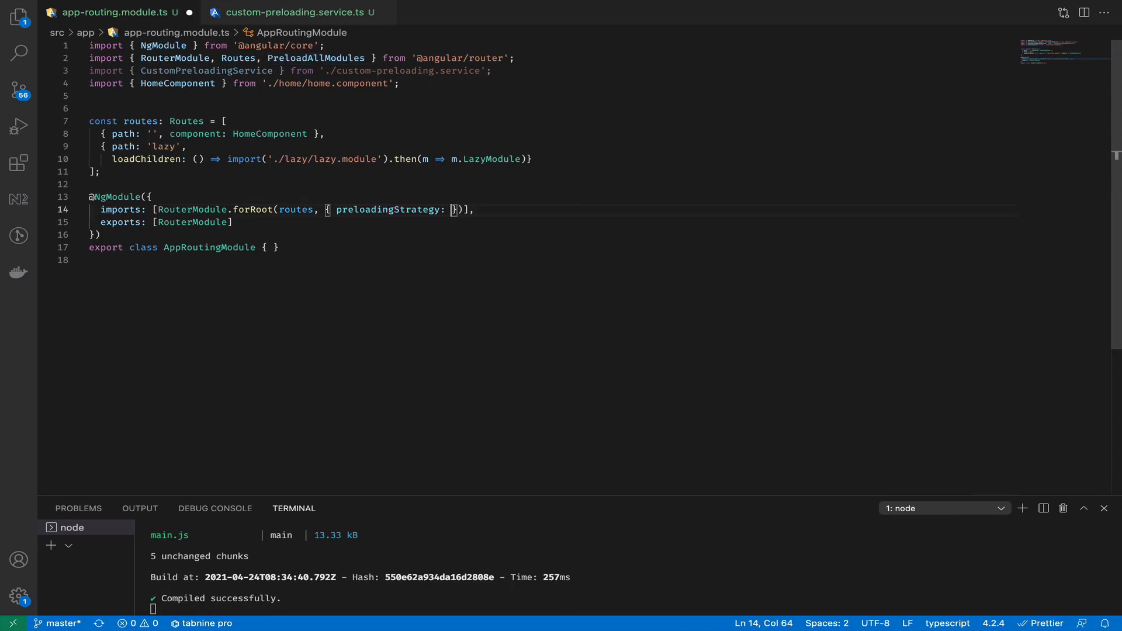
text(Cu)
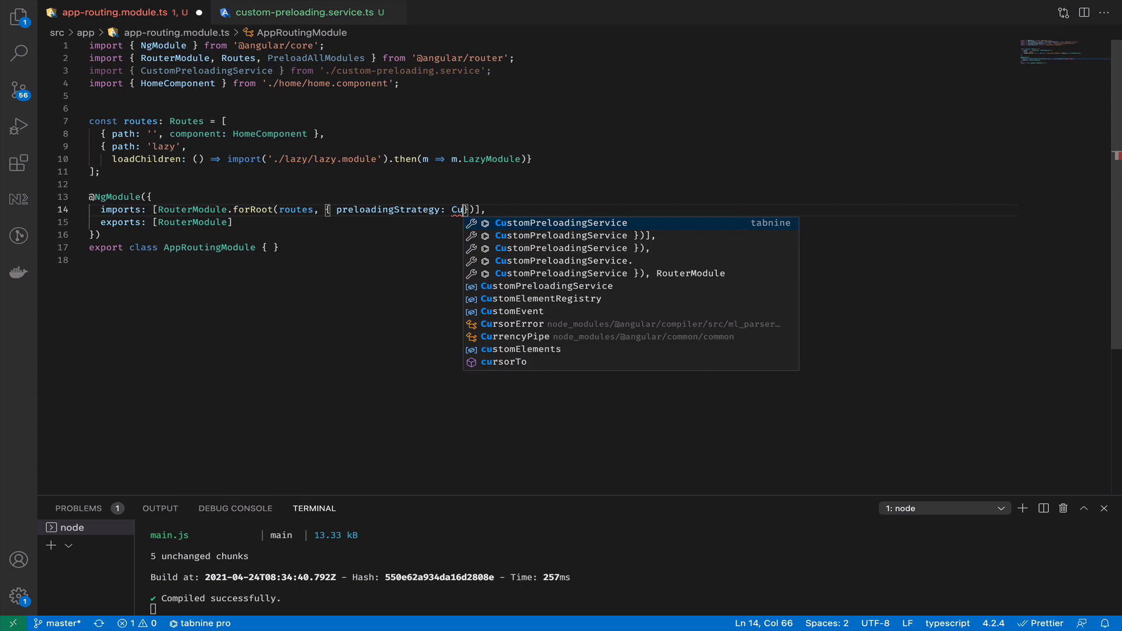
key(Tab)
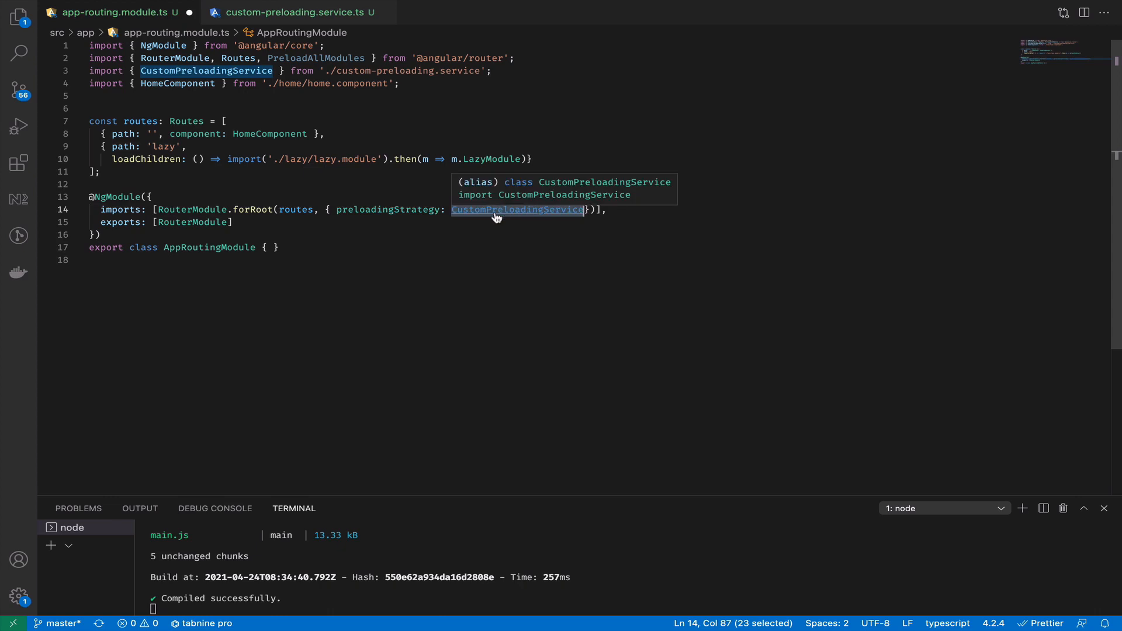
click(296, 11)
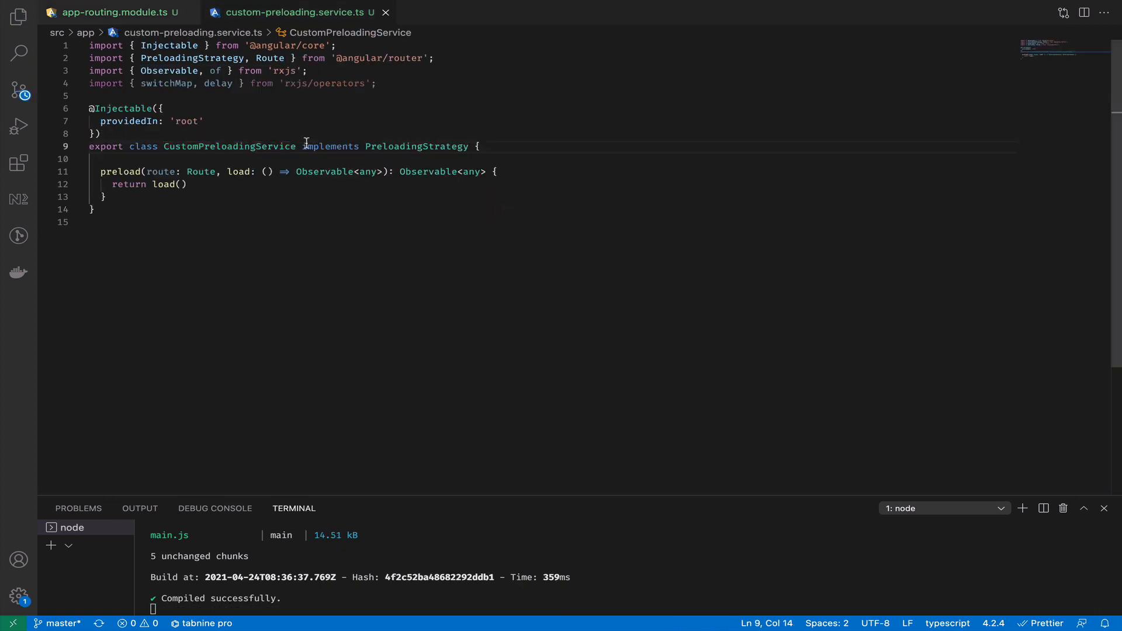
click(479, 146)
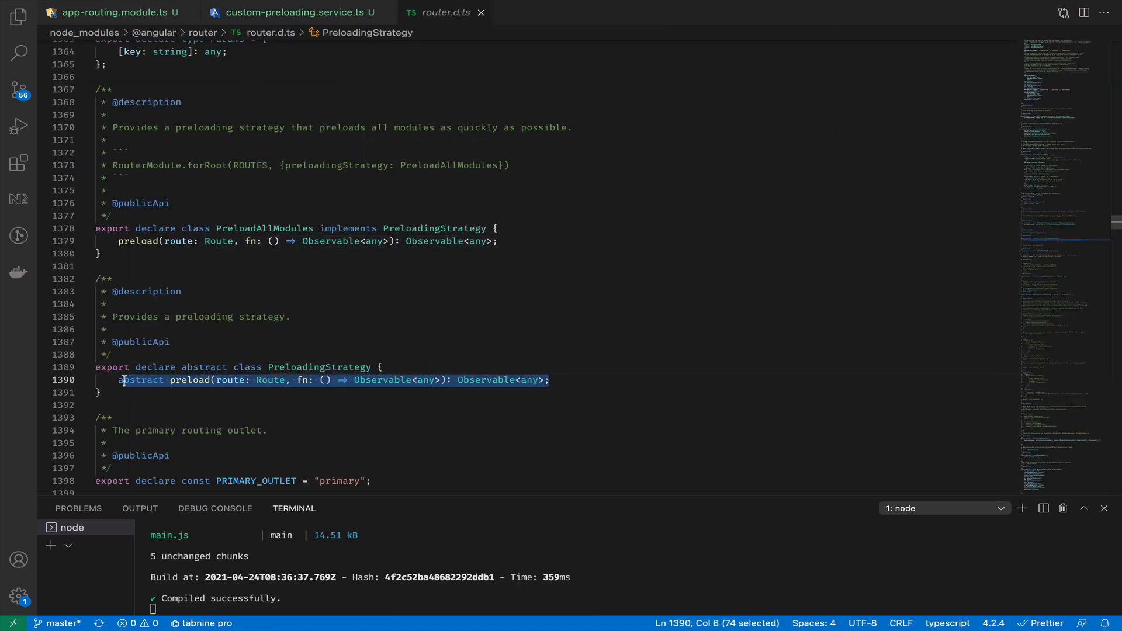
double_click(189, 380)
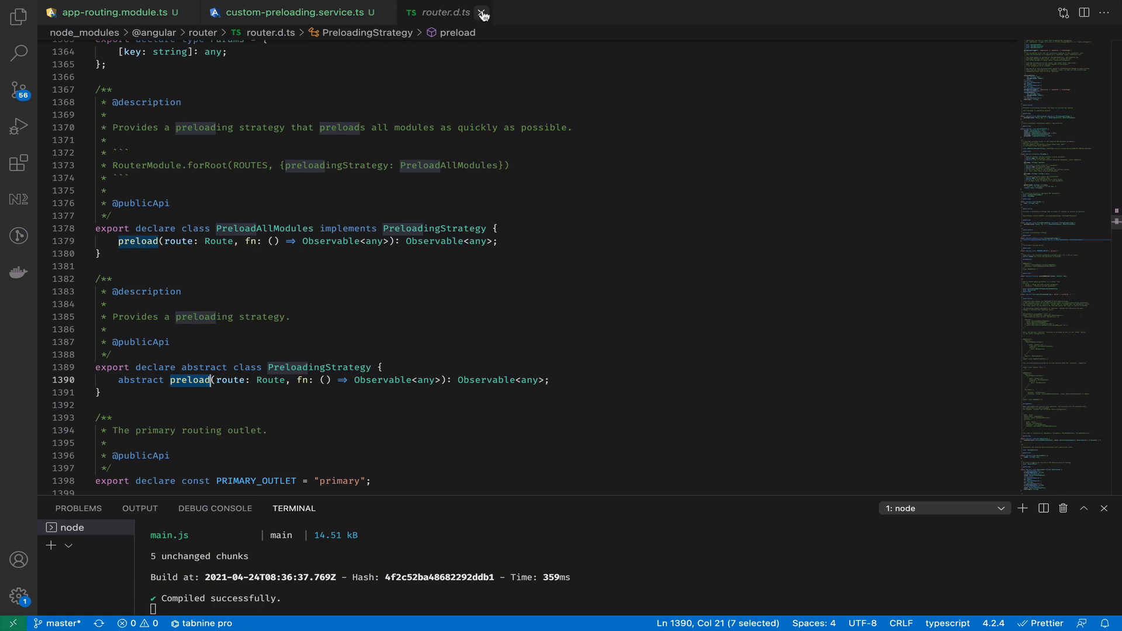
click(483, 13)
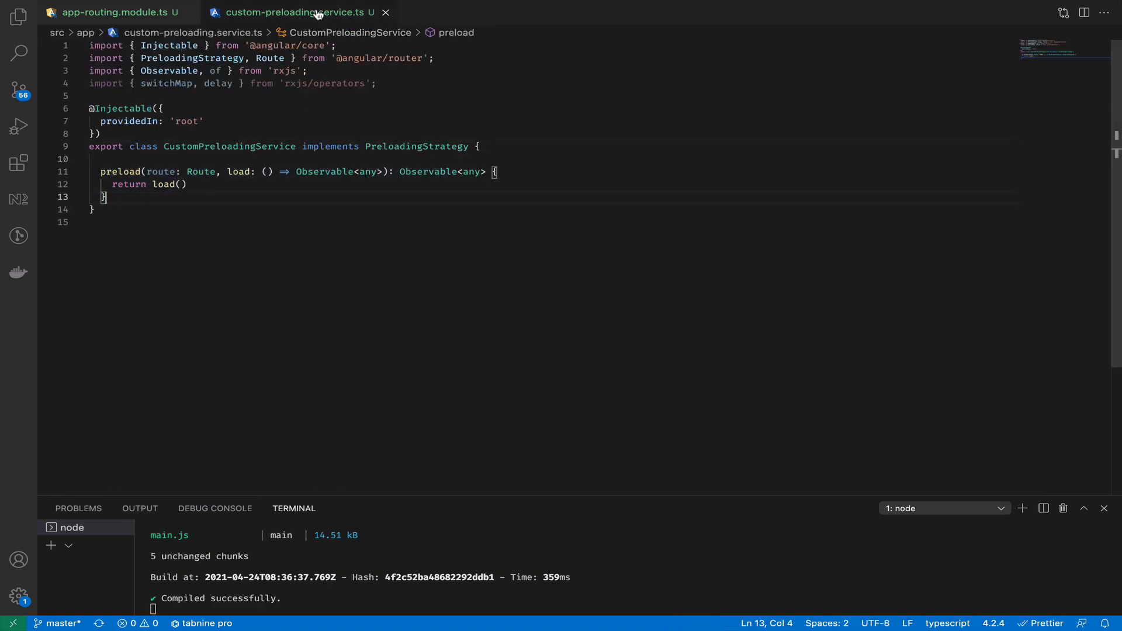
click(416, 146)
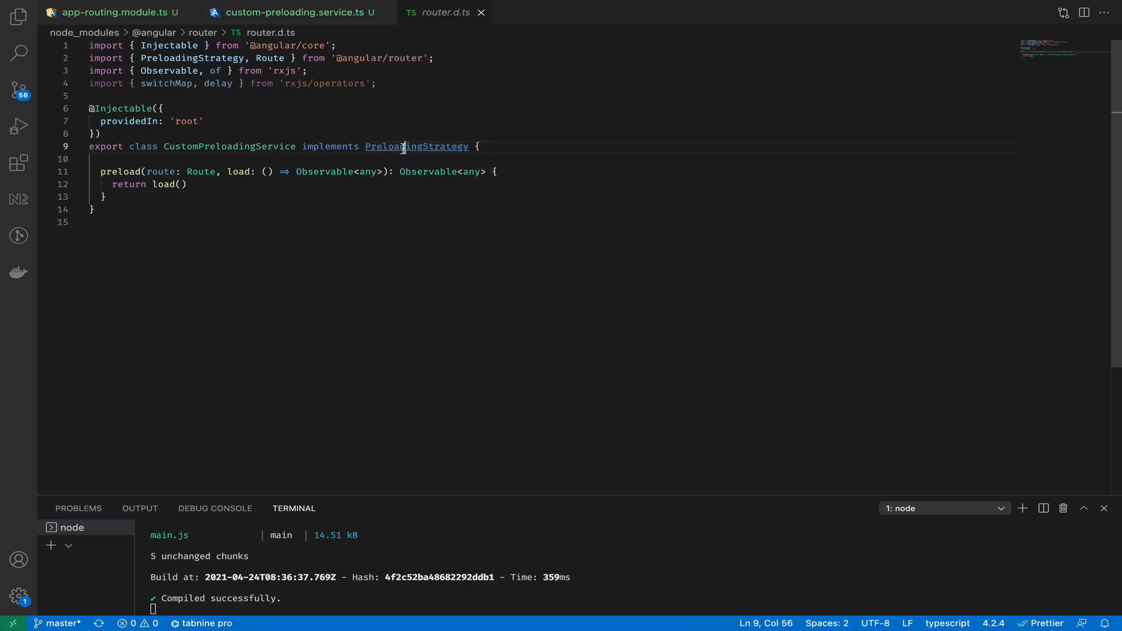
click(417, 148)
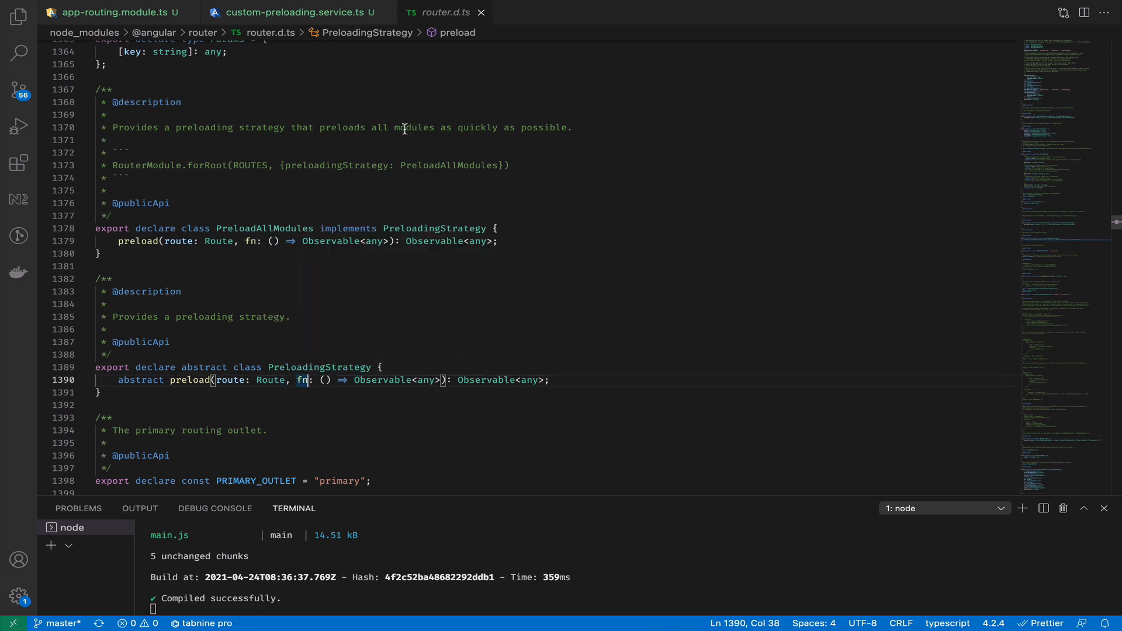
click(297, 11)
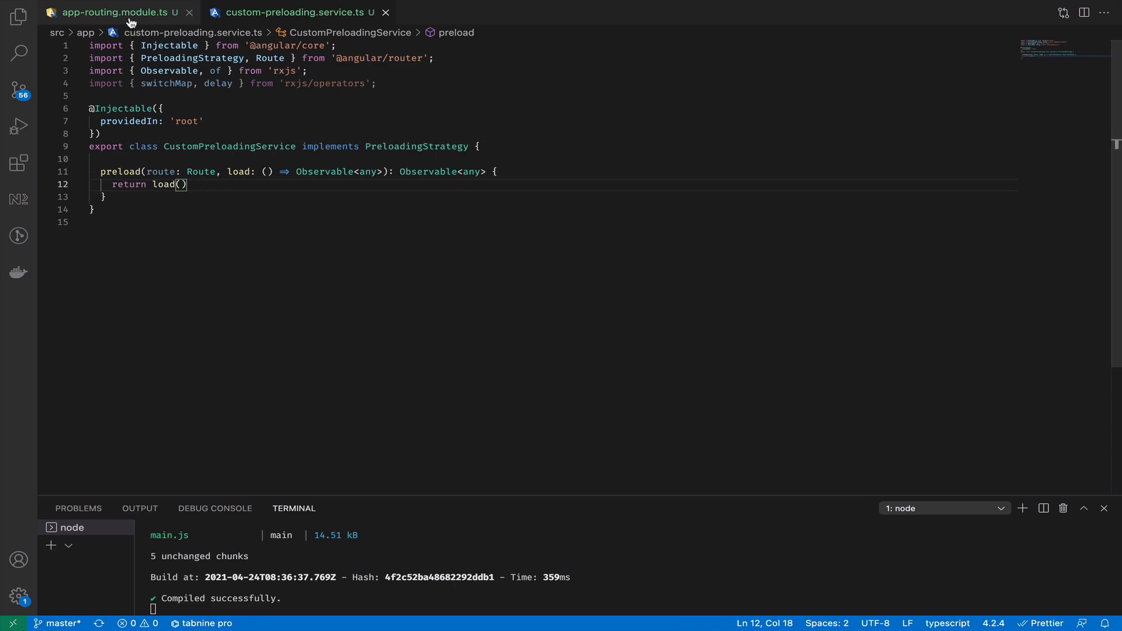
click(115, 12)
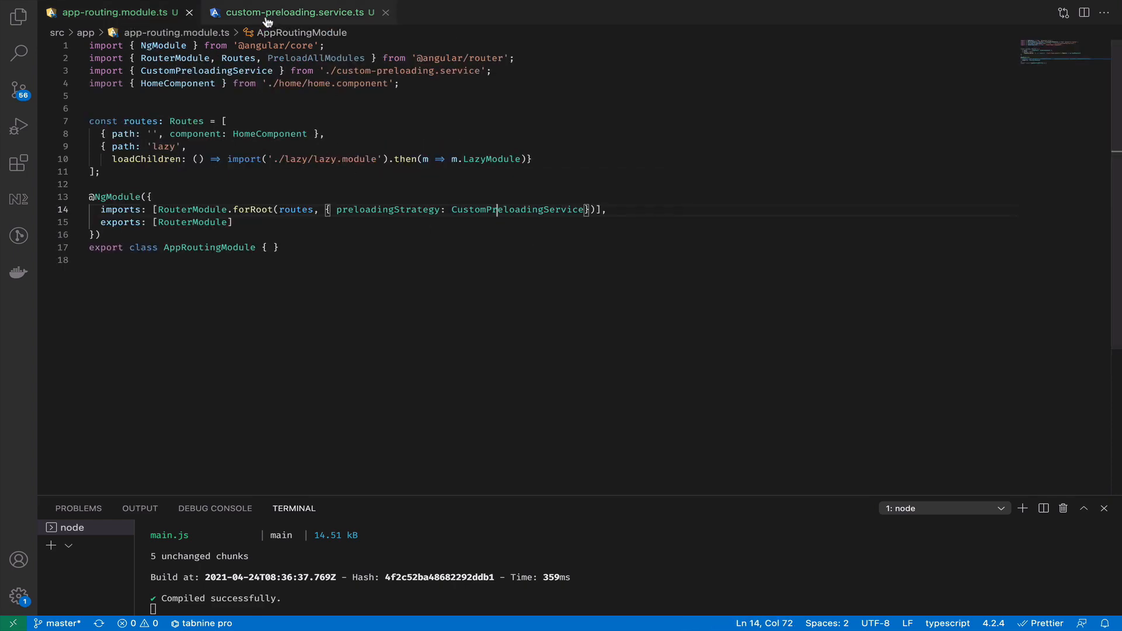
click(297, 12)
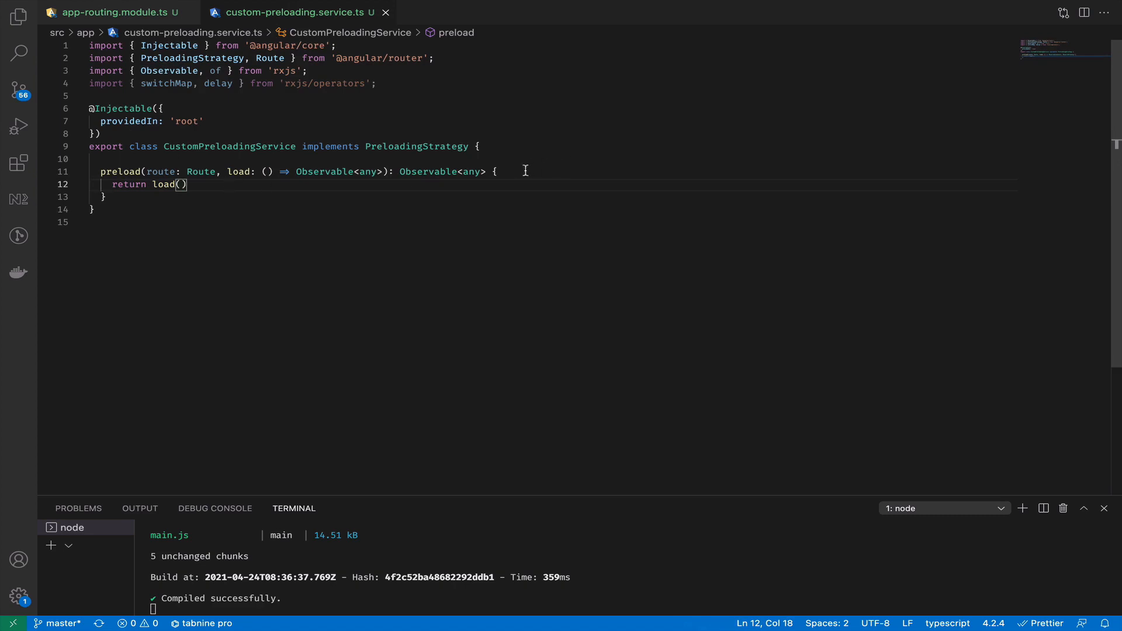
Have preload return of(true).pipe(delay(5000), switchMap to load()) and save the service
click(493, 171)
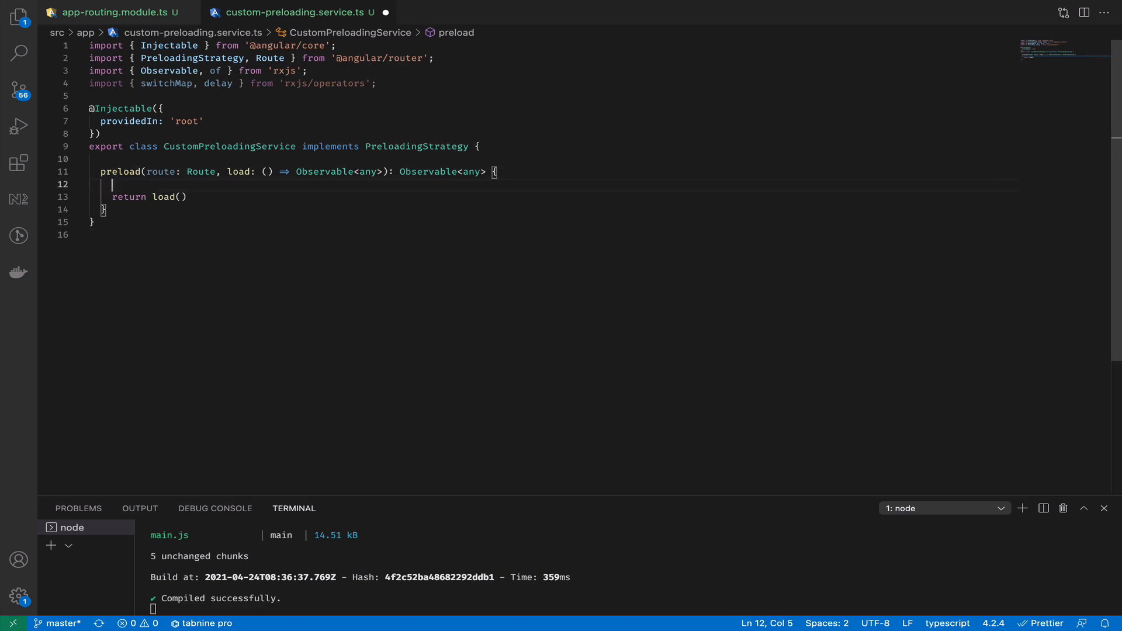
text(//)
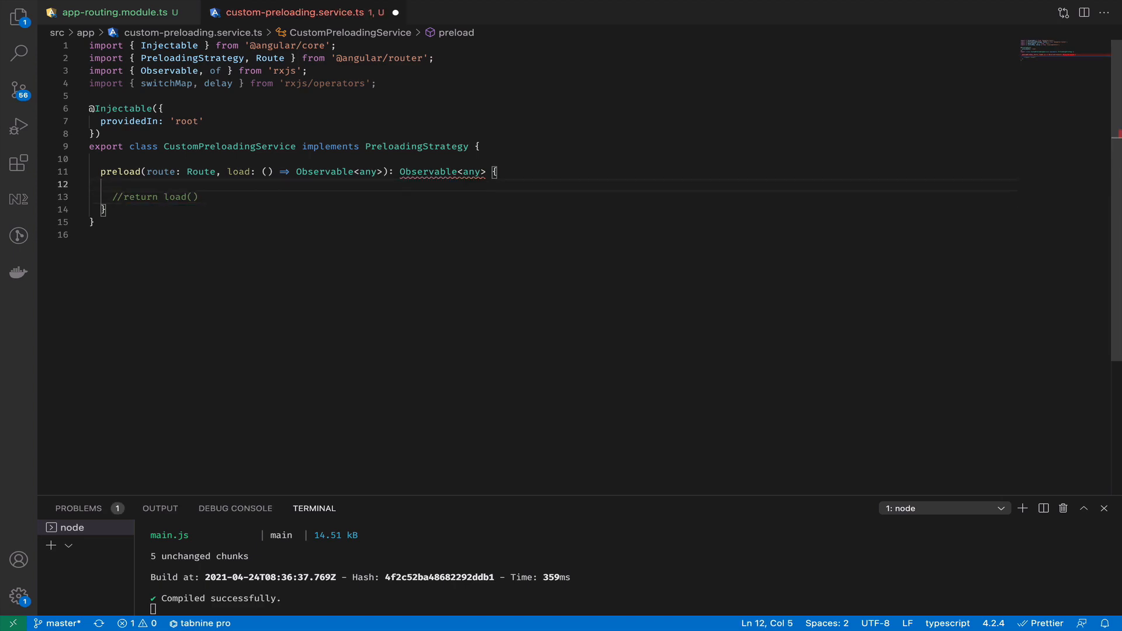
text(return of)
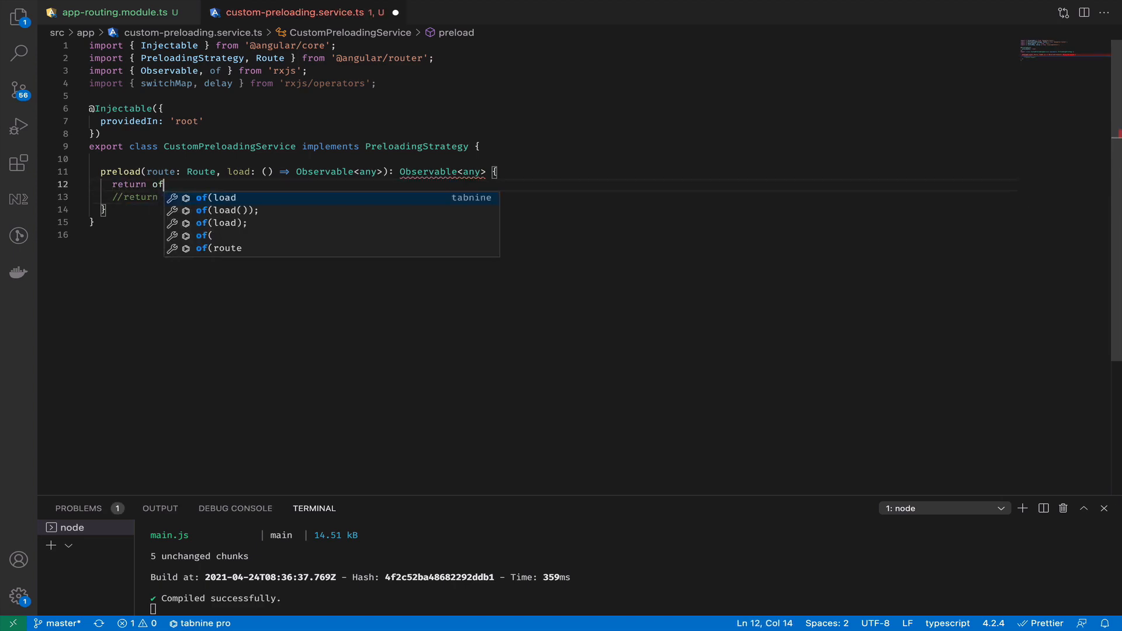
text((true))
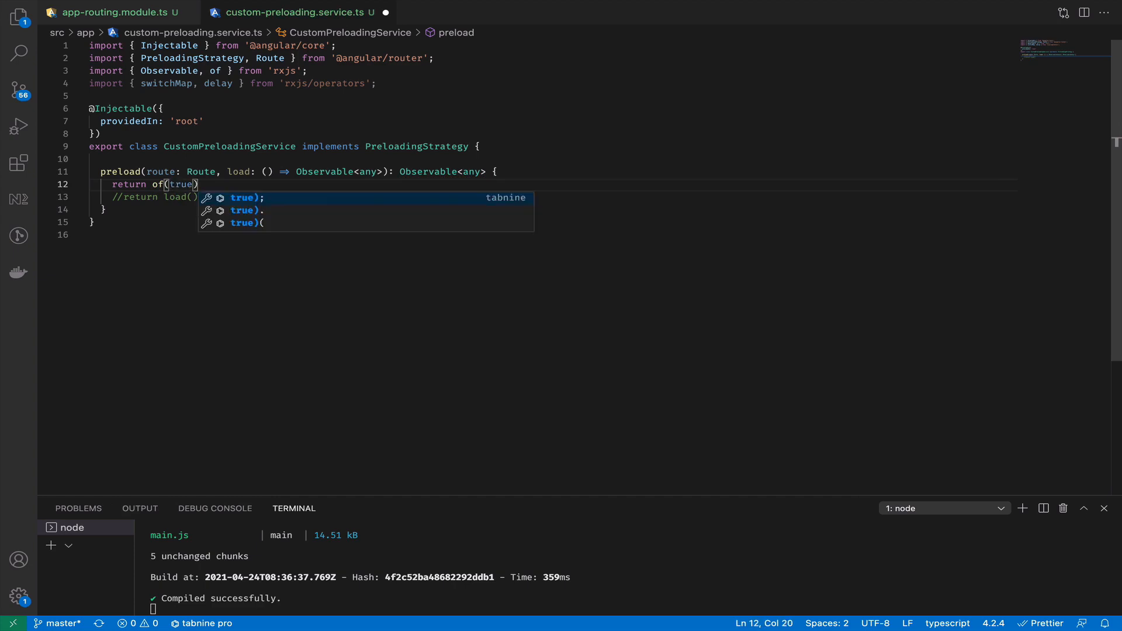
text(.pipe())
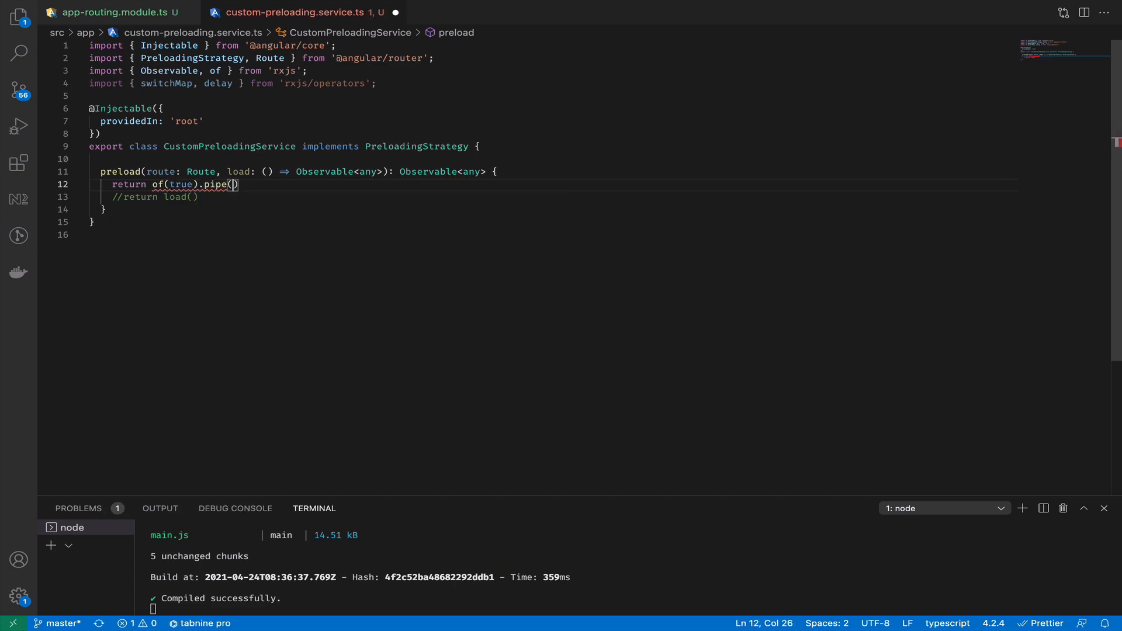
text(delay(5000)
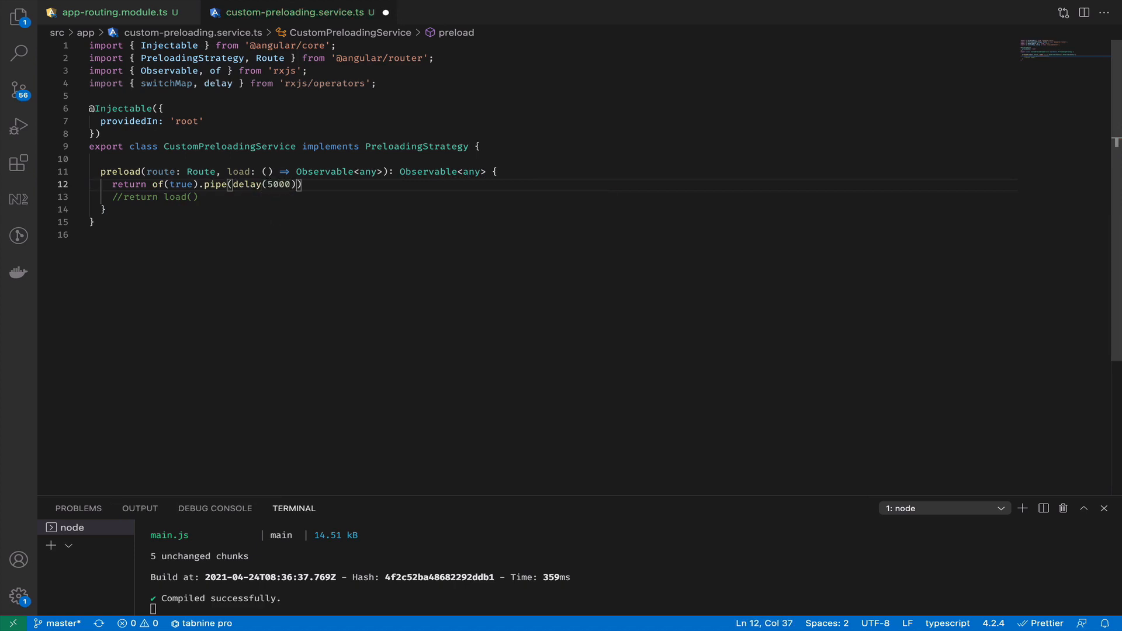
text(, switchMap(()
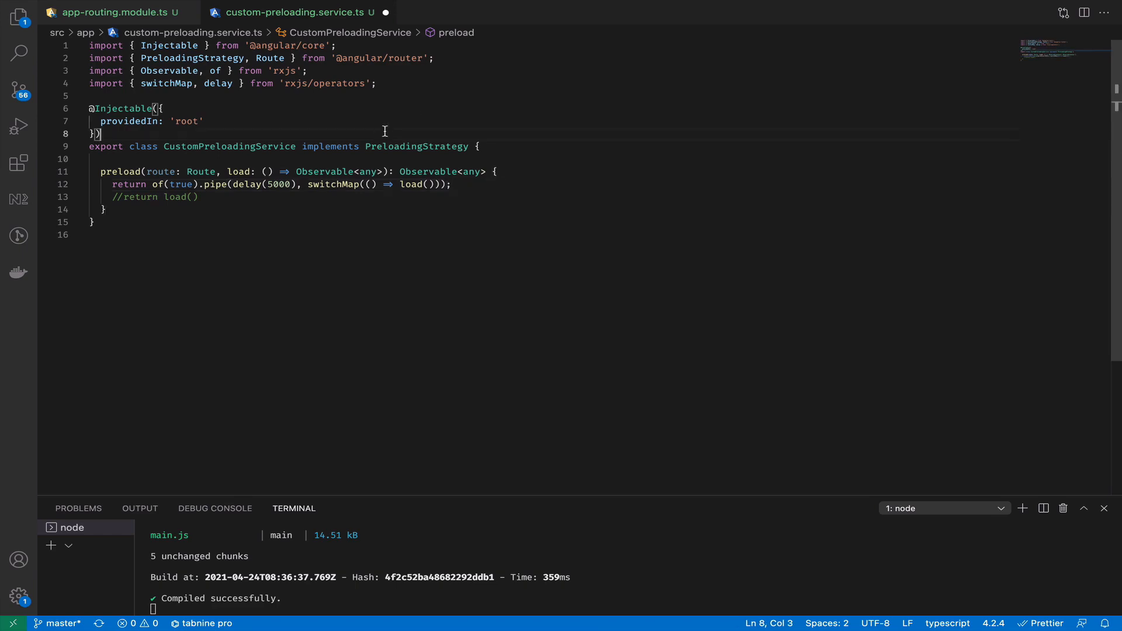
key(ctrl+s)
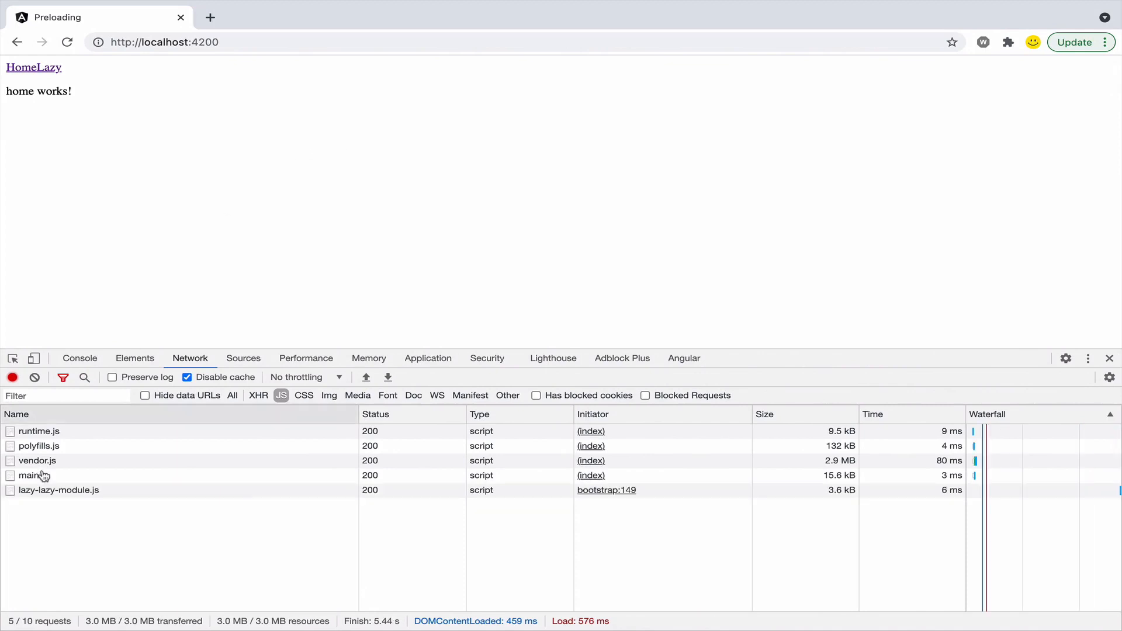
mouse_move(55, 506)
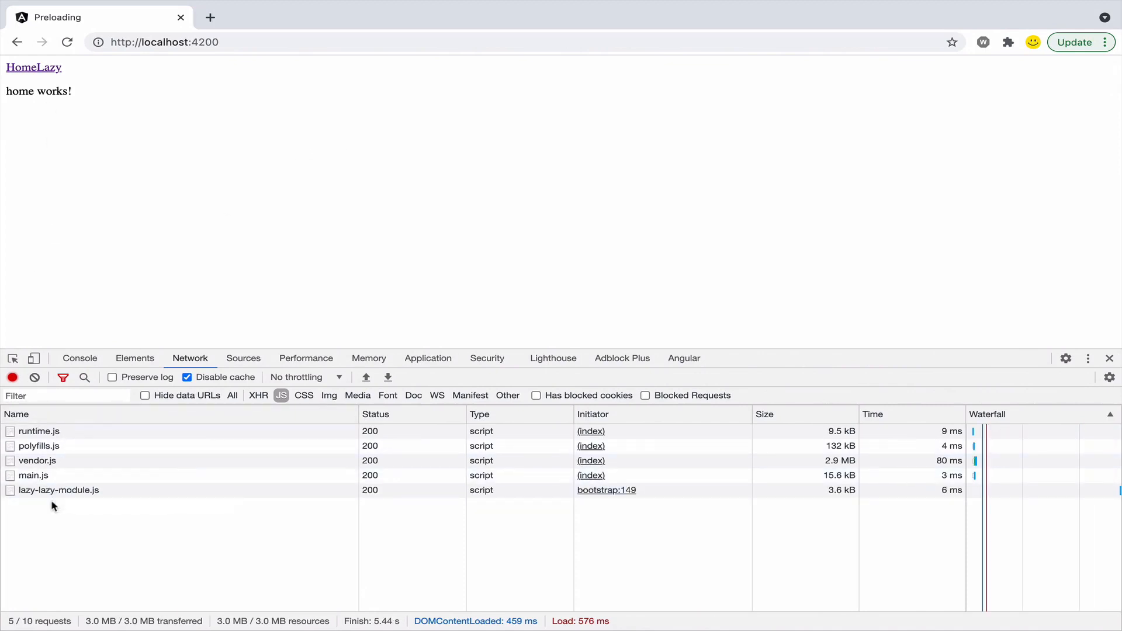
mouse_move(58, 490)
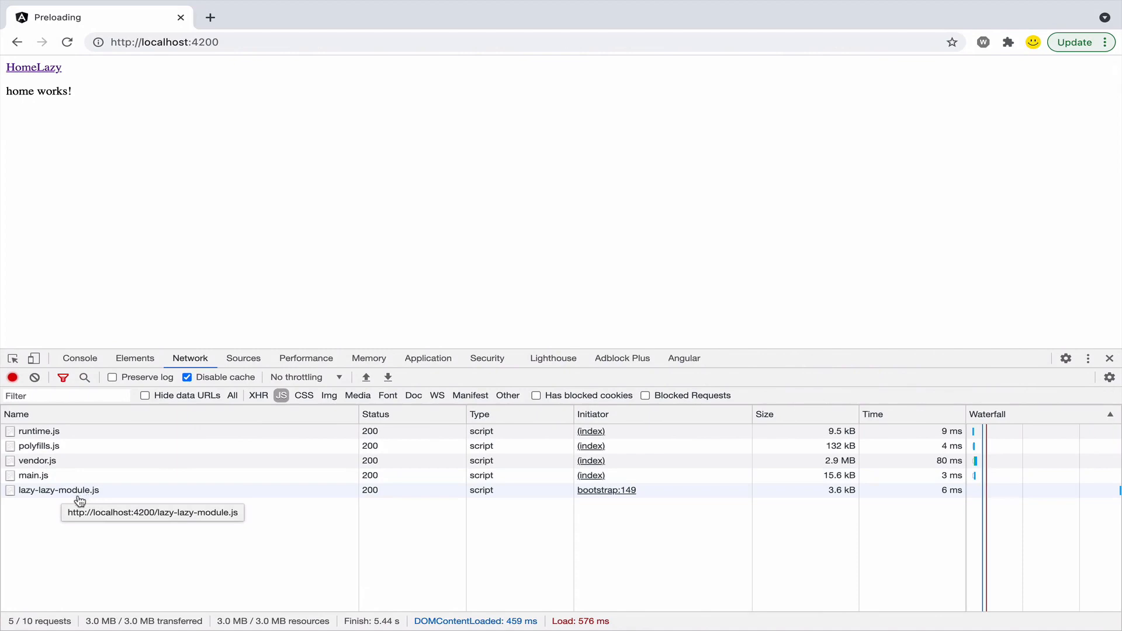
mouse_move(260, 164)
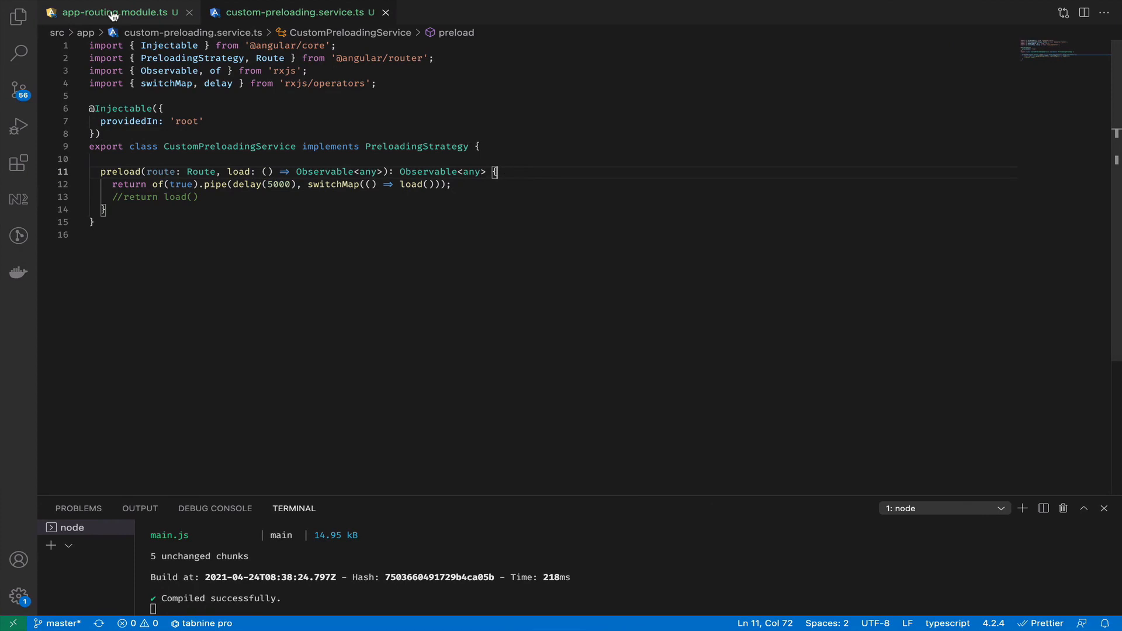
Add data: { preload: false } to the lazy route in app-routing.module.ts
click(114, 12)
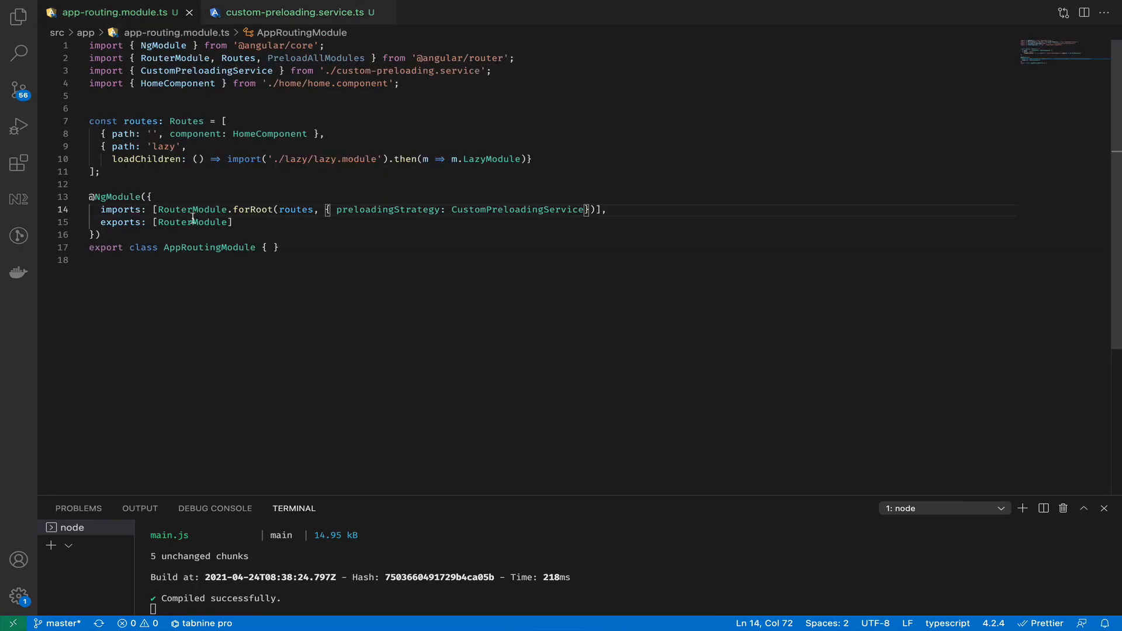
key(enter)
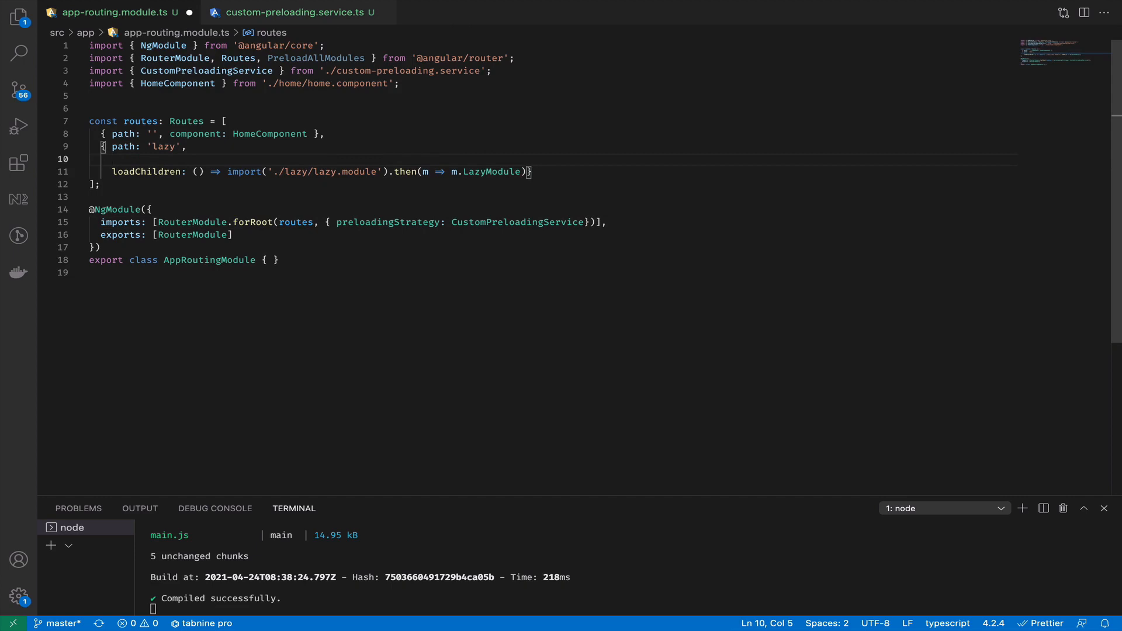
text(da)
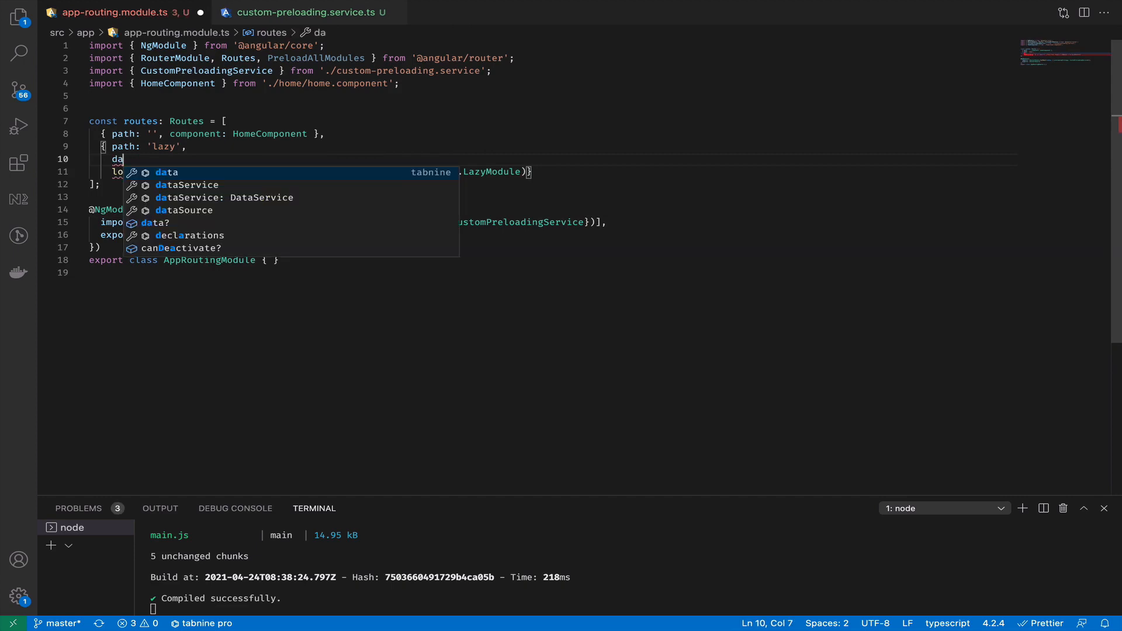
text(ta: {)
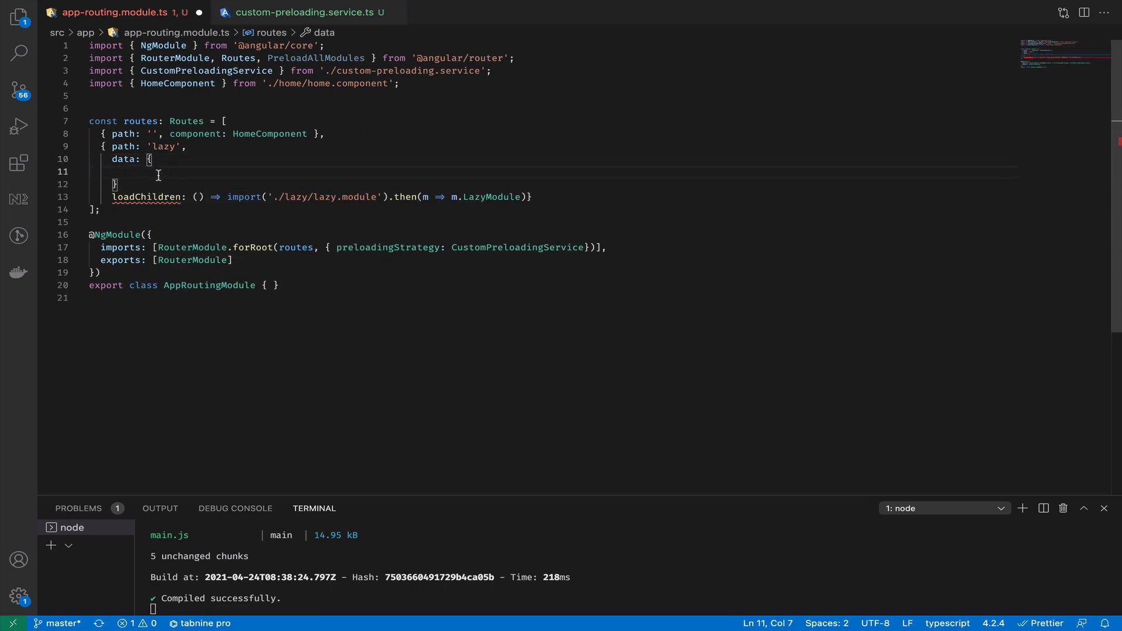
text(oreload:)
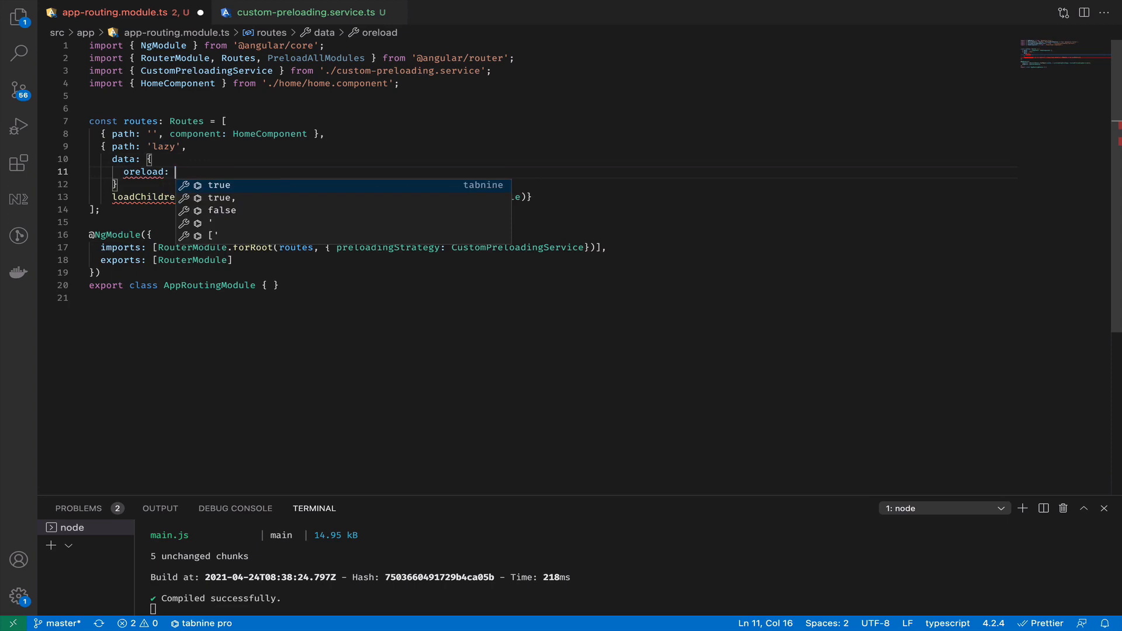
text(pr)
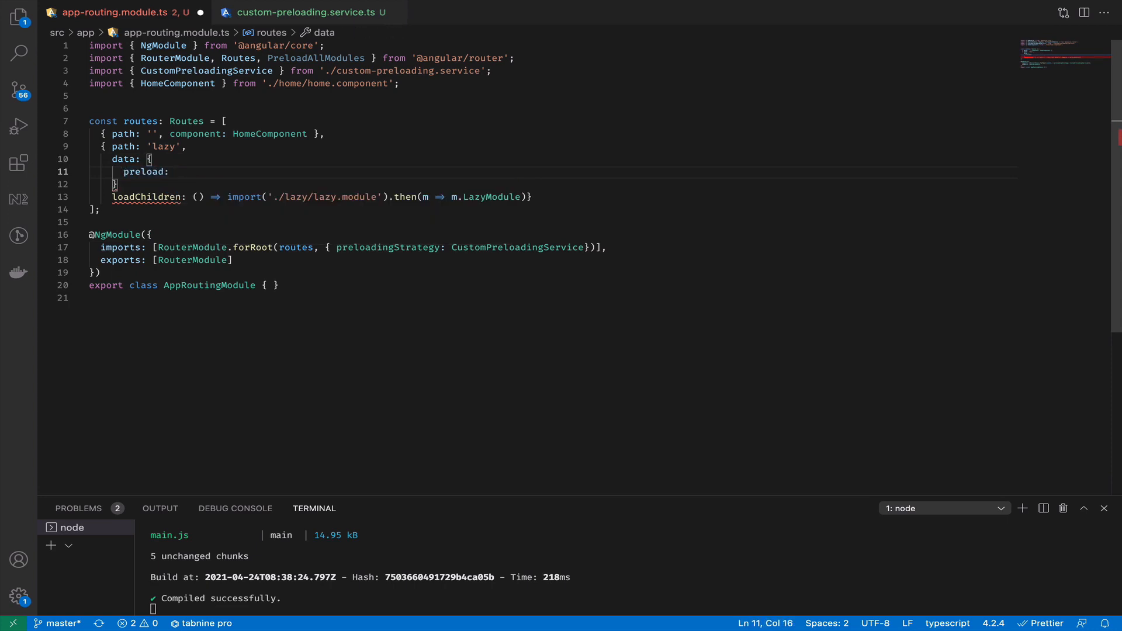
double_click(142, 172)
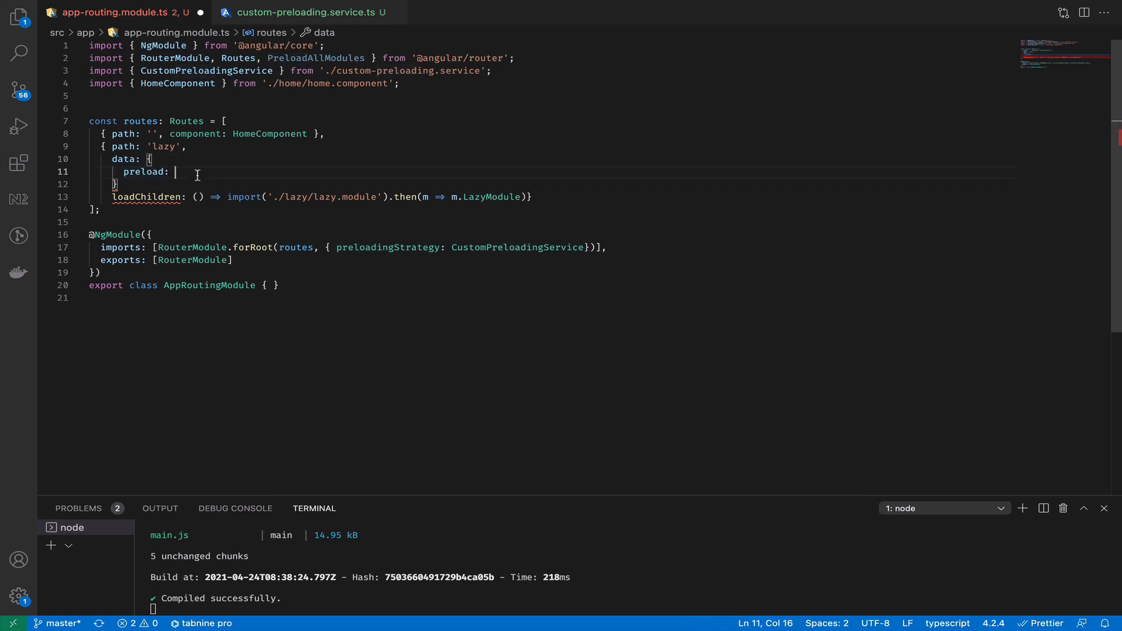
text(false)
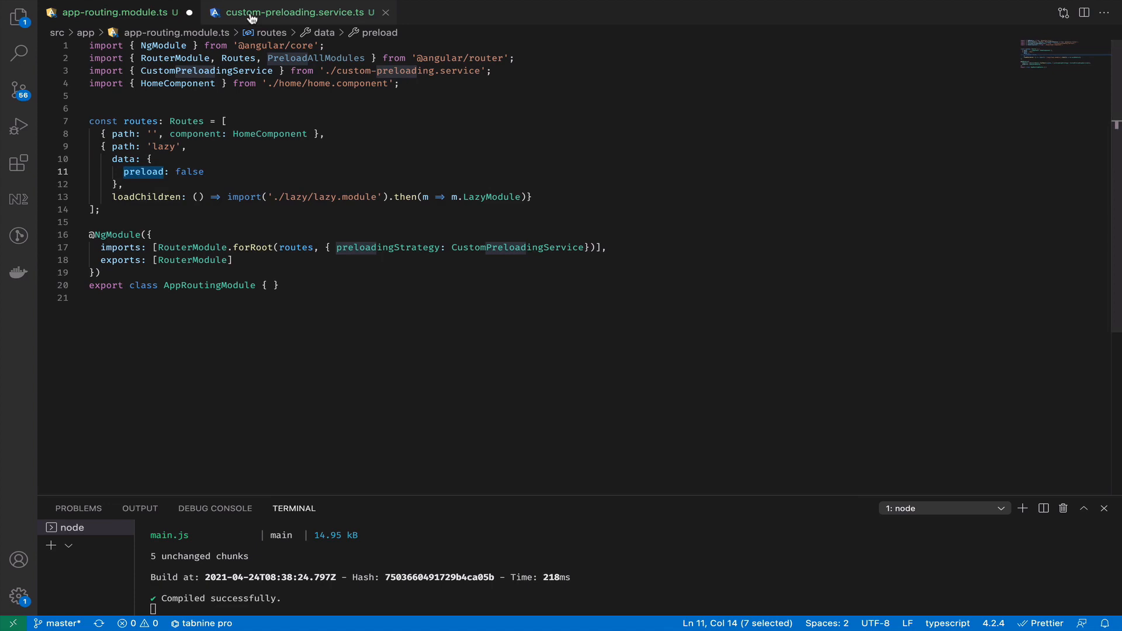
Guard preload with if(!route?.data?.preload) returning of(false) before the delayed load
click(296, 11)
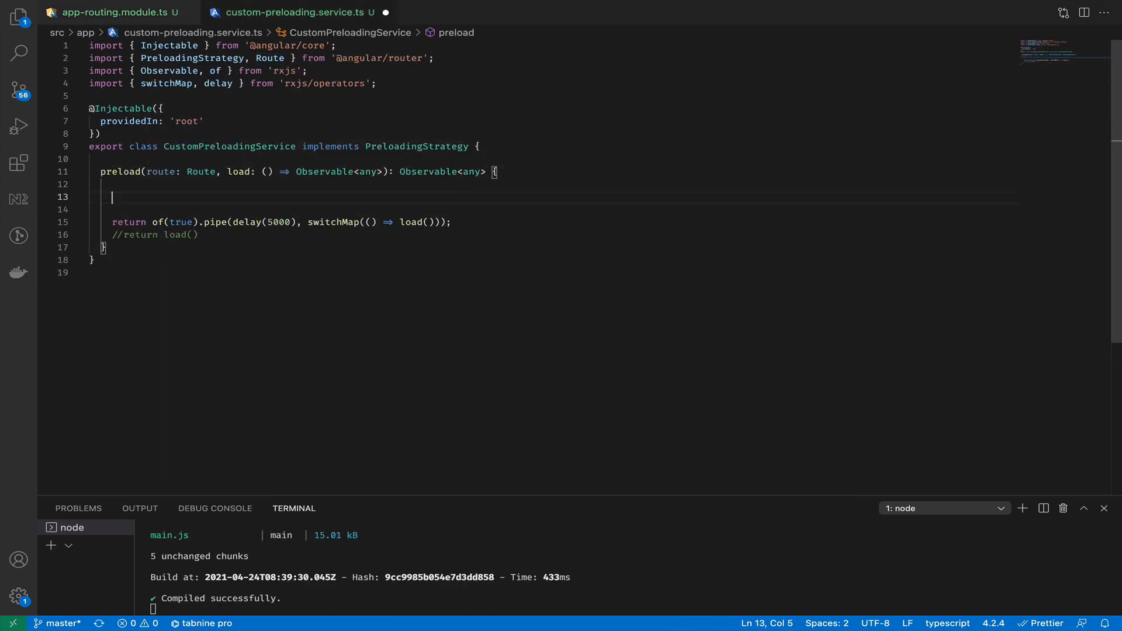
text(if(rout))
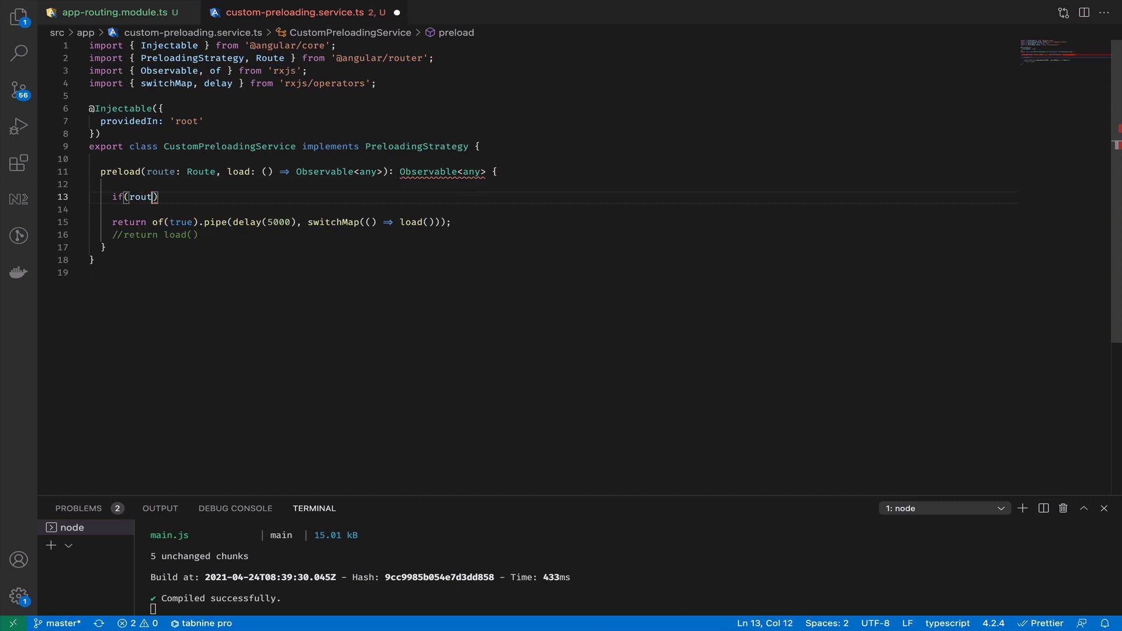
text(e.data)
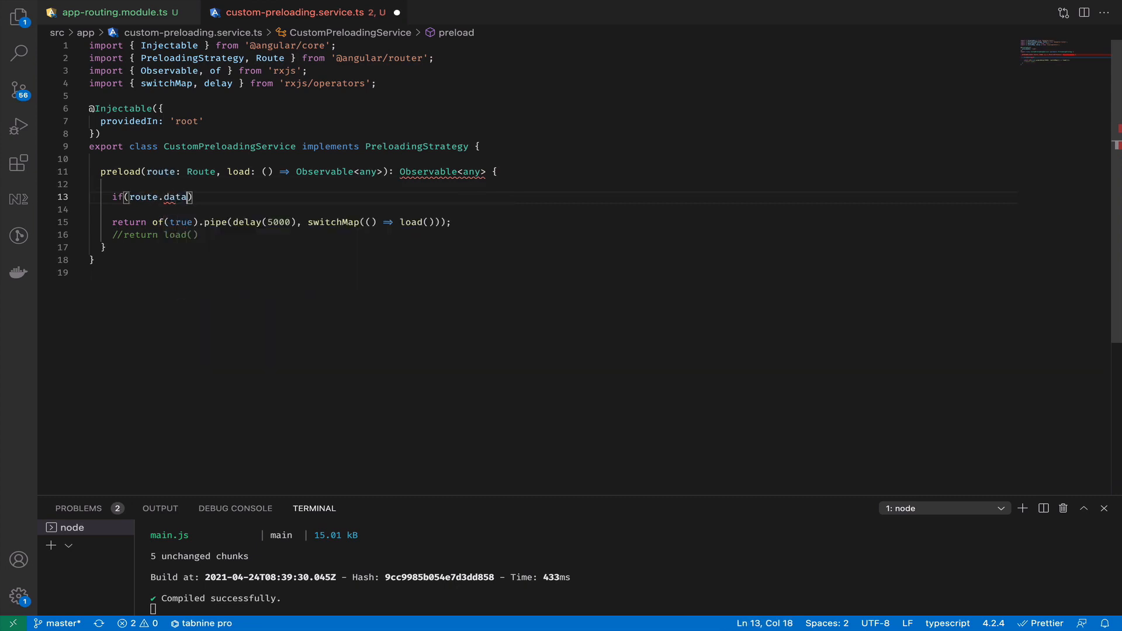
text(.preload)
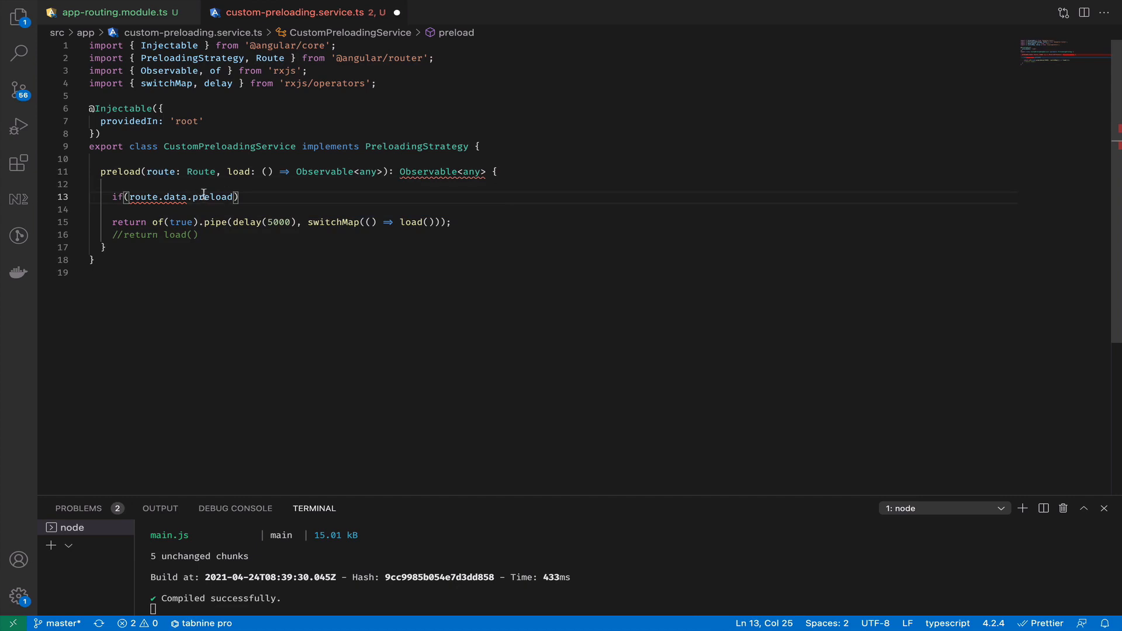
text(!)
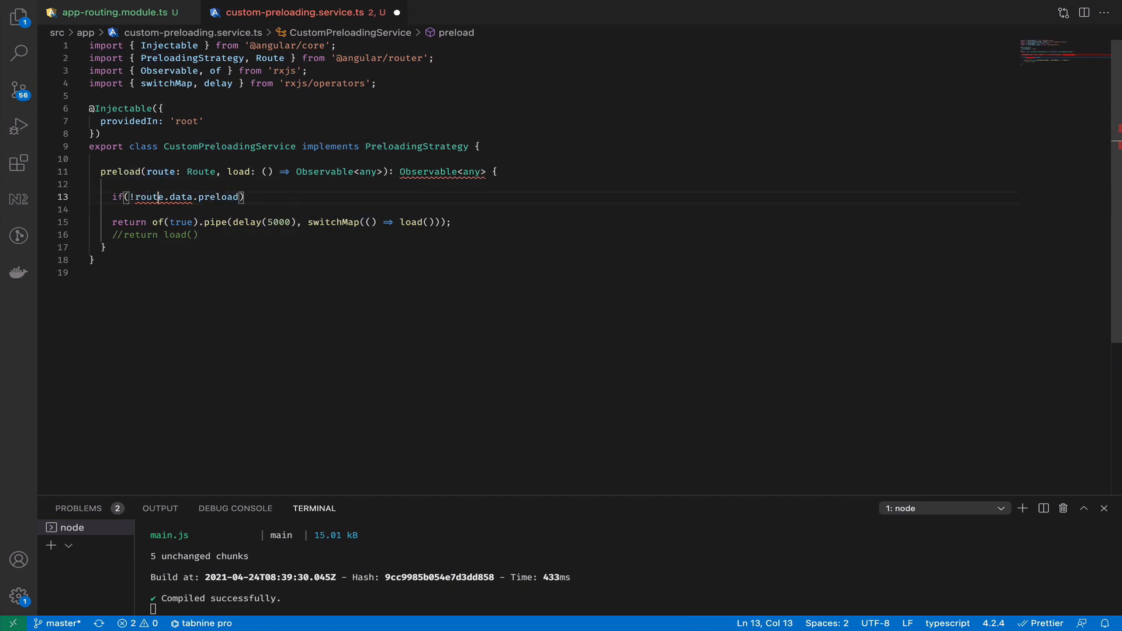
text(?.)
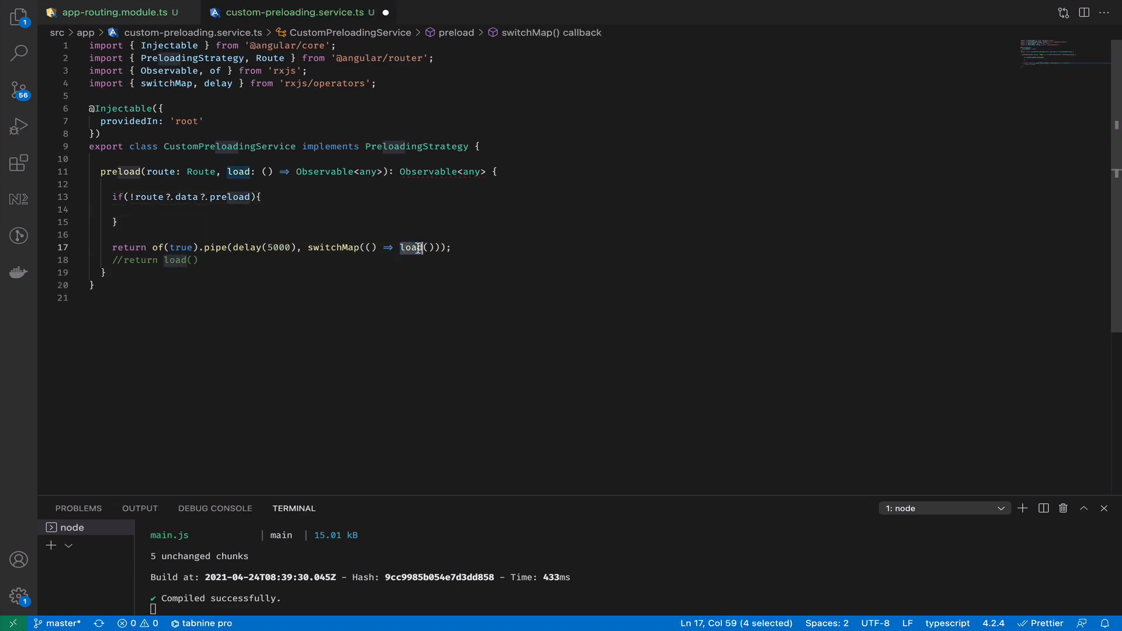
text(retu)
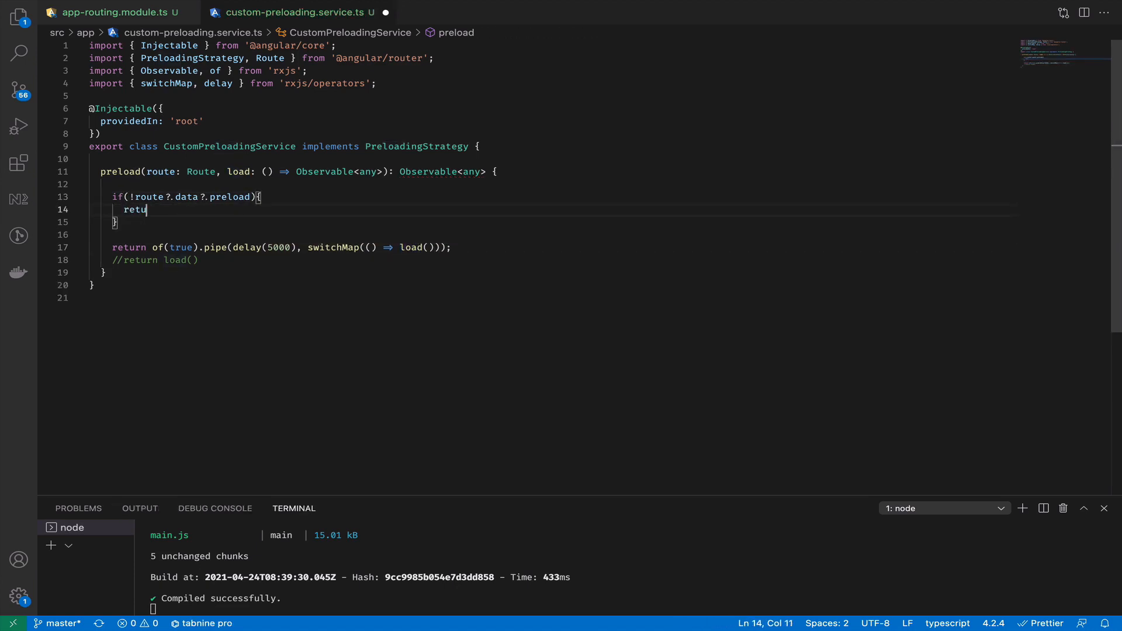
text(rn of(fa)
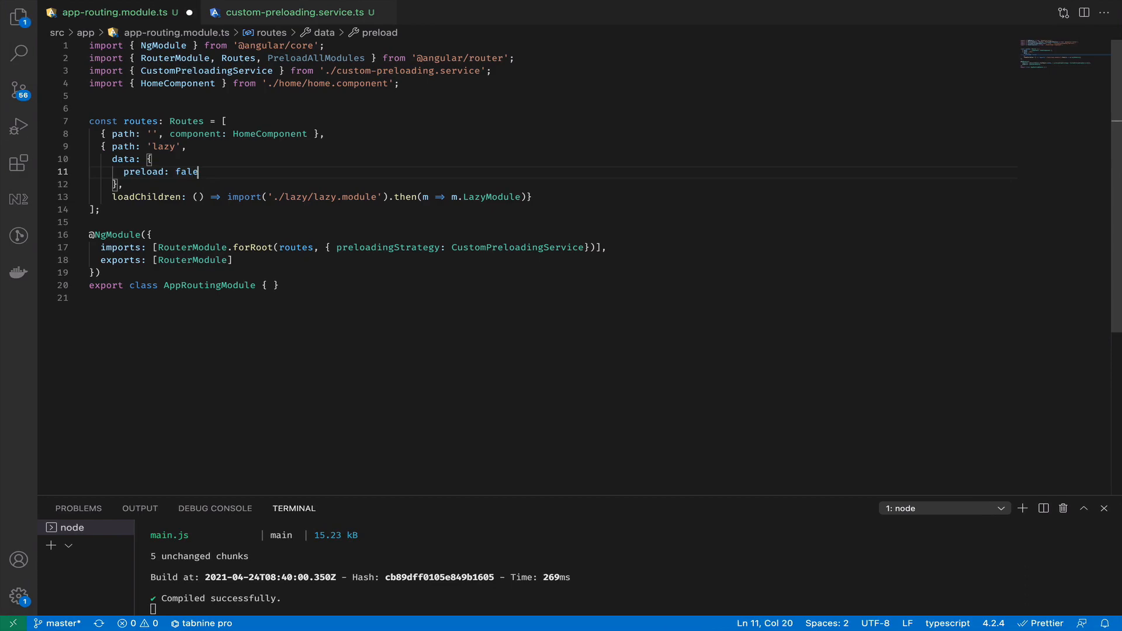
Set the lazy route's preload flag to true and return to custom-preloading.service.ts
text(true)
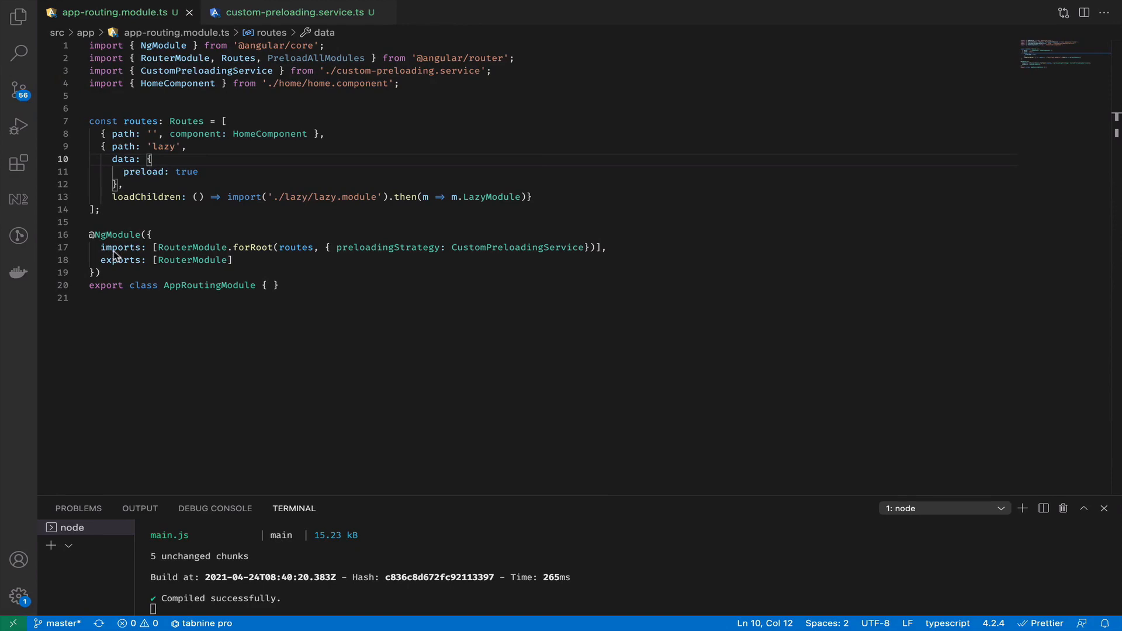
click(296, 12)
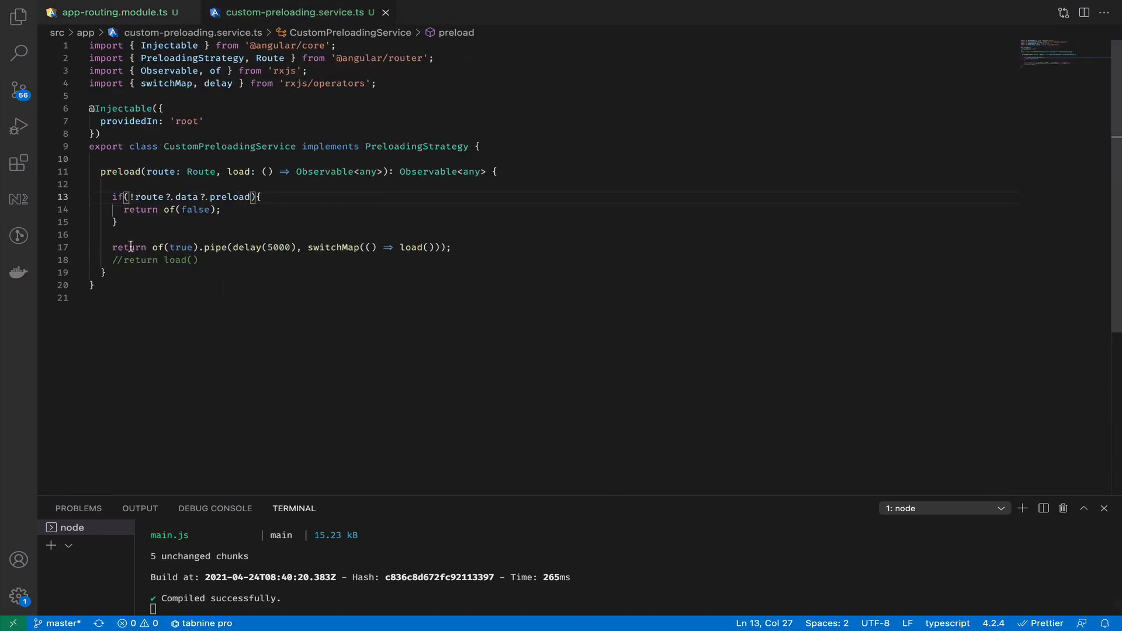